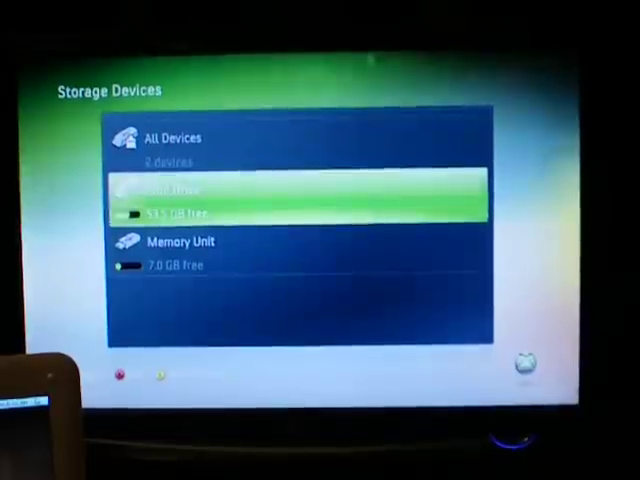
# Confirm the memory unit shows 7.0 GB free beside the 53.5 GB hard drive, then back out
pyautogui.click(180, 241)
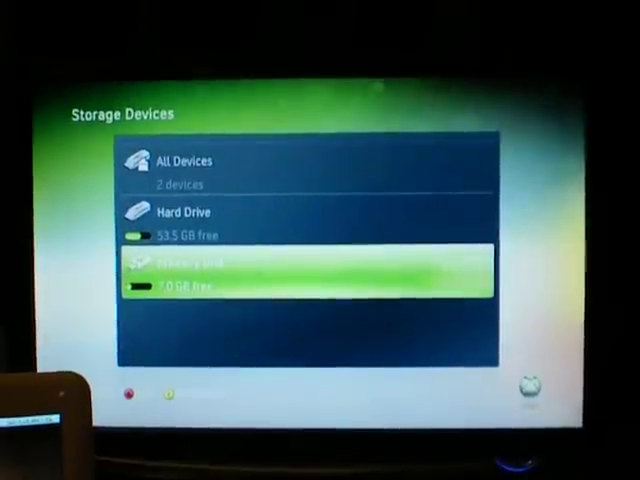
pyautogui.press('Back')
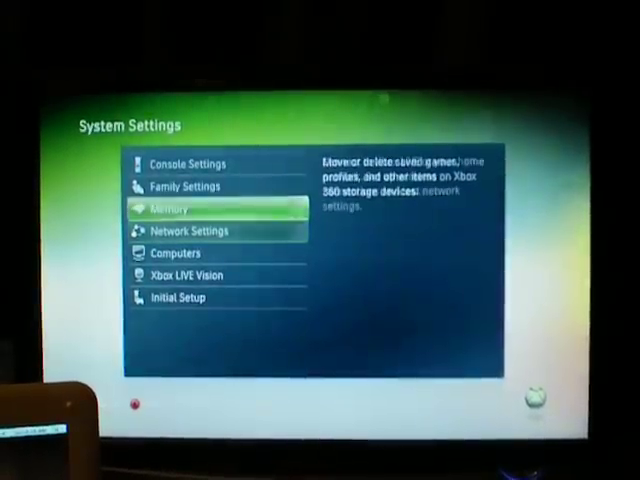
# Open Game Demos and Trials and start XeXMenu 1.1
pyautogui.scroll(-3)
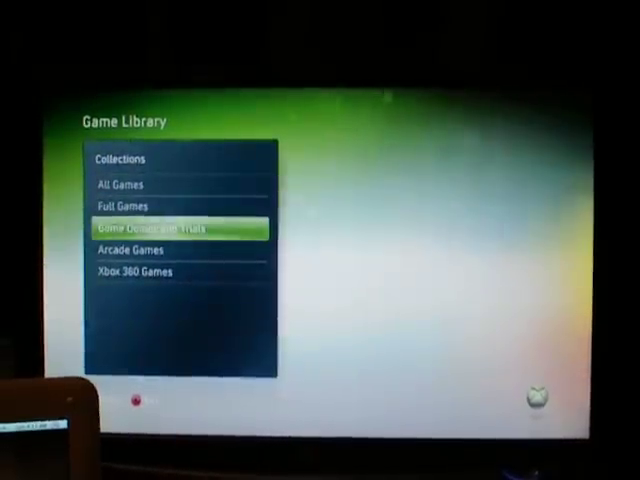
pyautogui.click(178, 228)
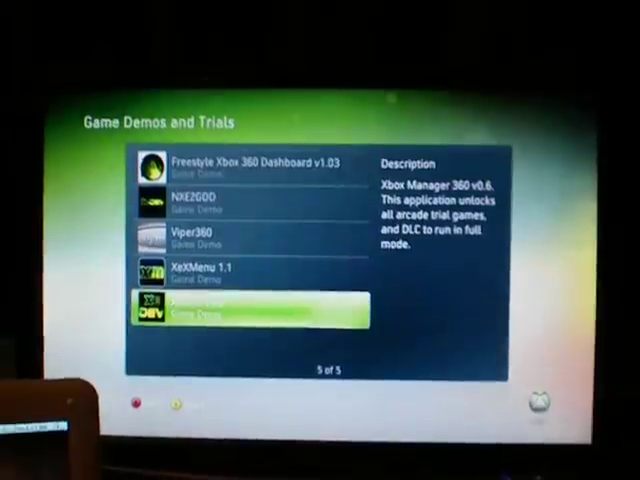
pyautogui.click(250, 310)
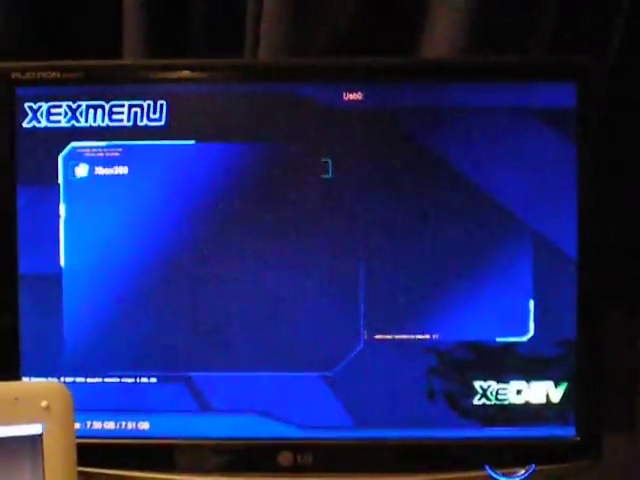
# Quit XeXMenu back to the Dashboard and enter System Settings under My Xbox
pyautogui.click(110, 168)
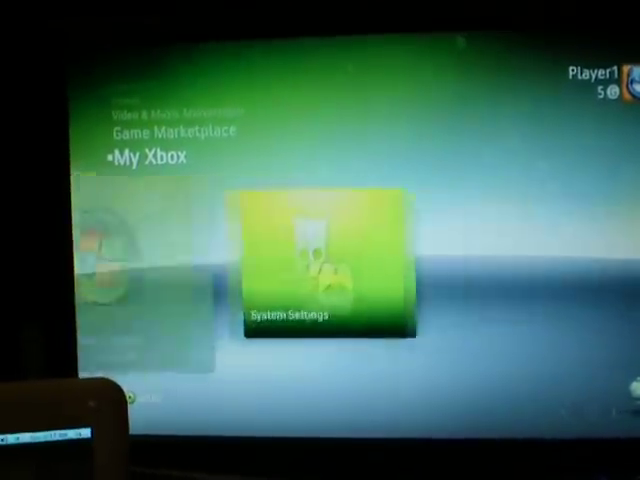
pyautogui.click(320, 260)
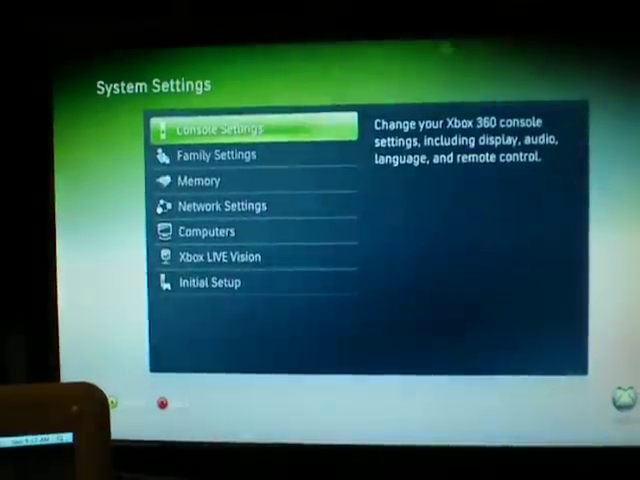